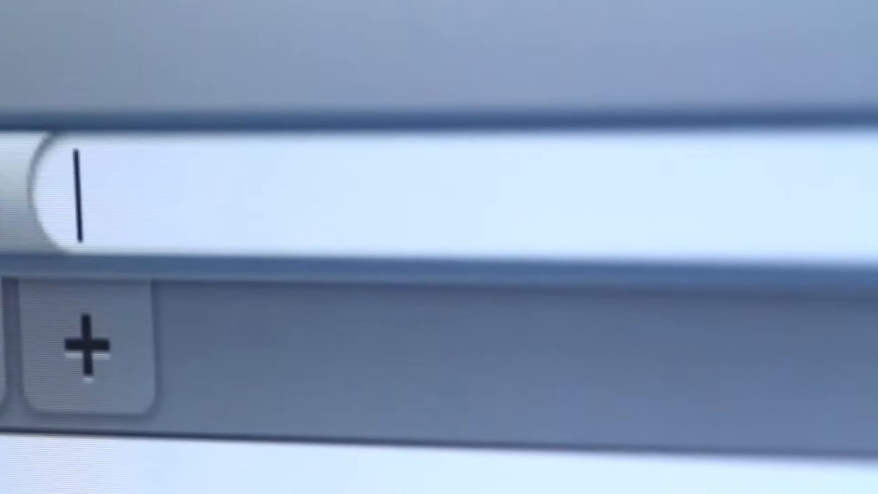
{"action": "type", "text": "http://www.yahoo.co"}
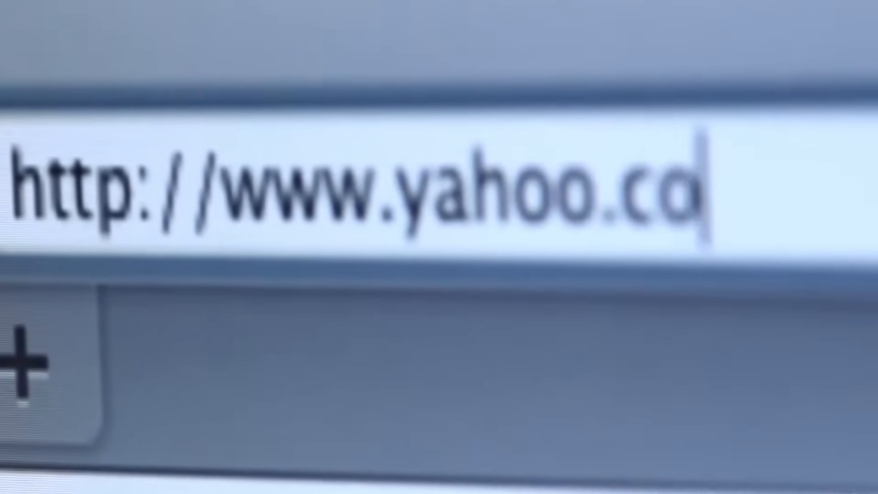
{"action": "type", "text": "m"}
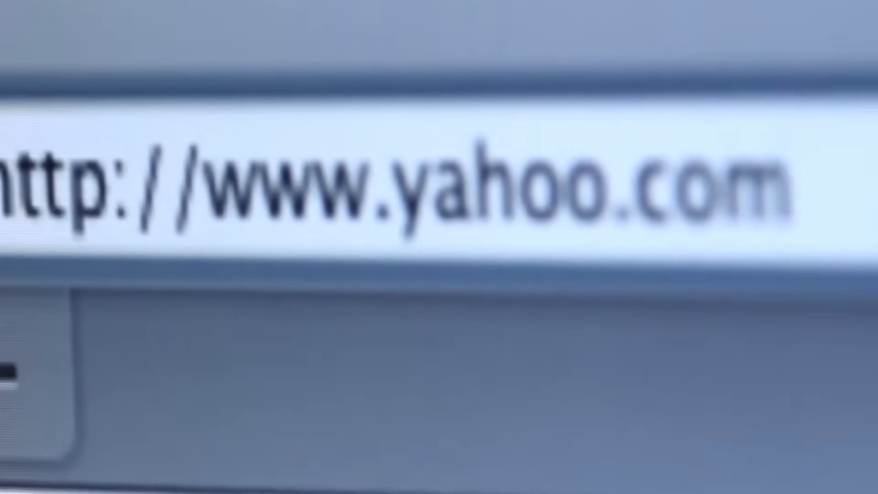